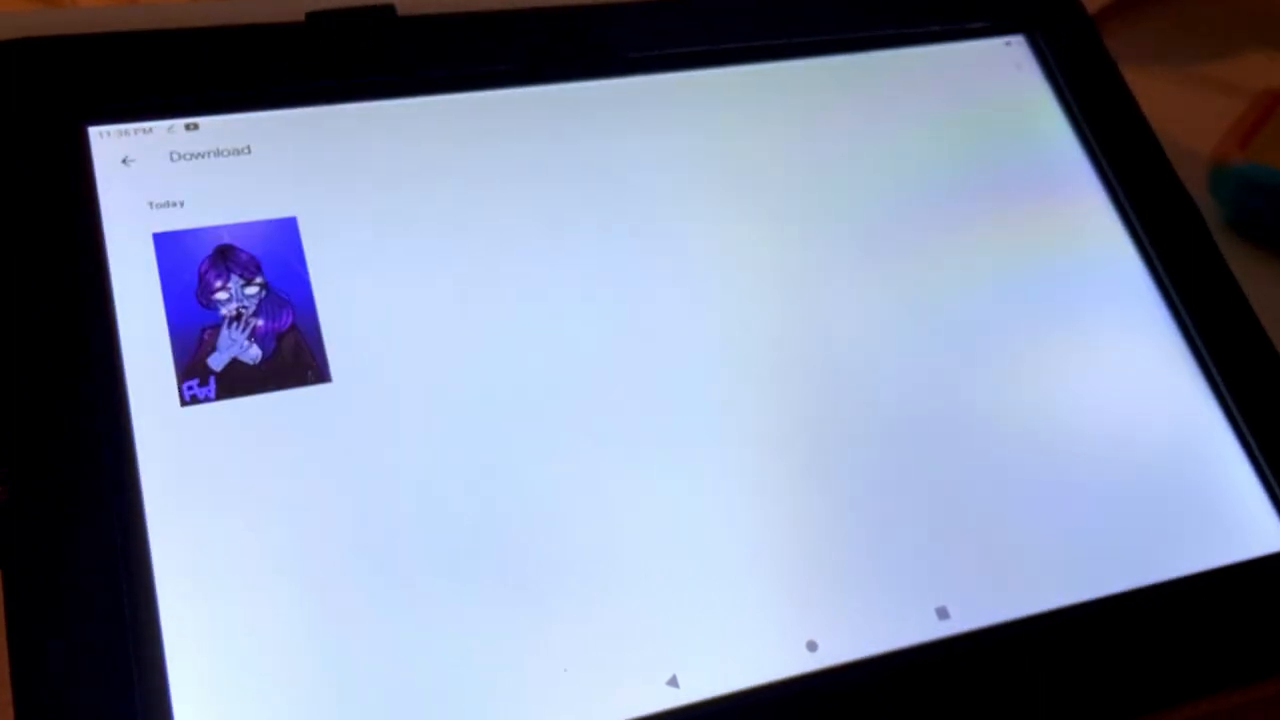
Step: Leave the Download folder and bring up the installed apps list
{"action": "left_click", "coordinate": [240, 320]}
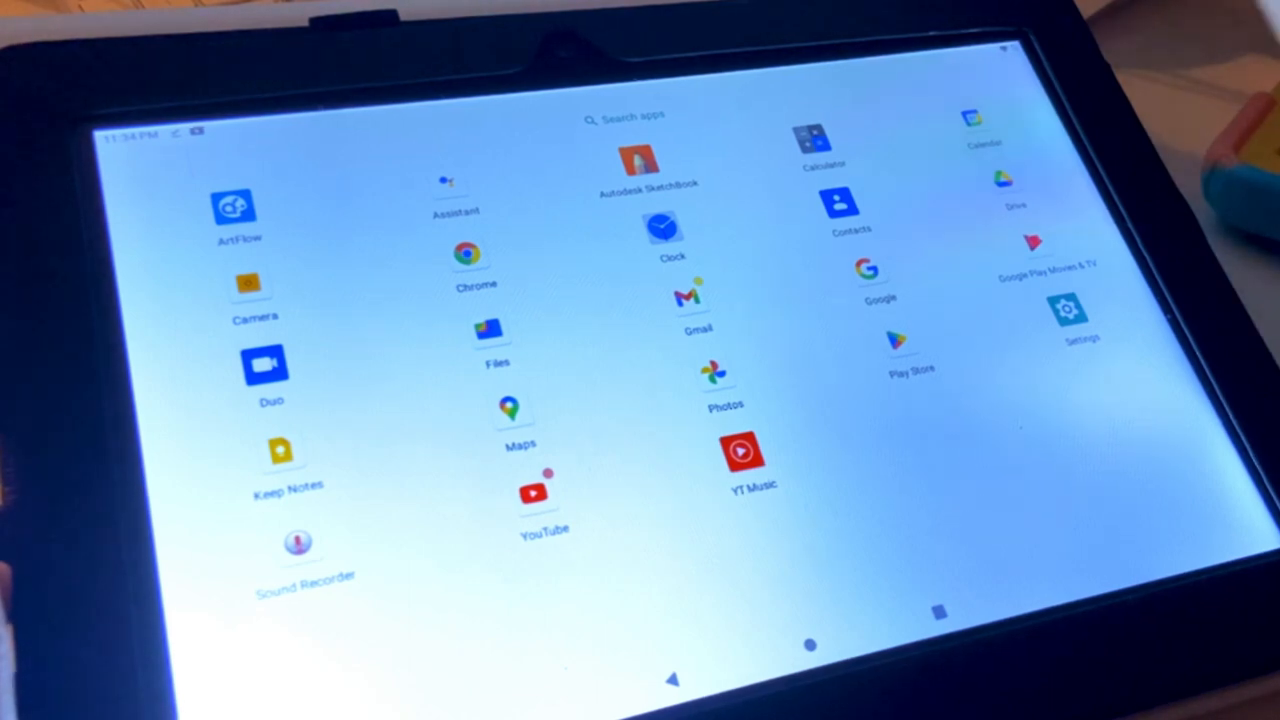
Step: Launch Autodesk SketchBook showing the rough head sketch
{"action": "left_click", "coordinate": [636, 156]}
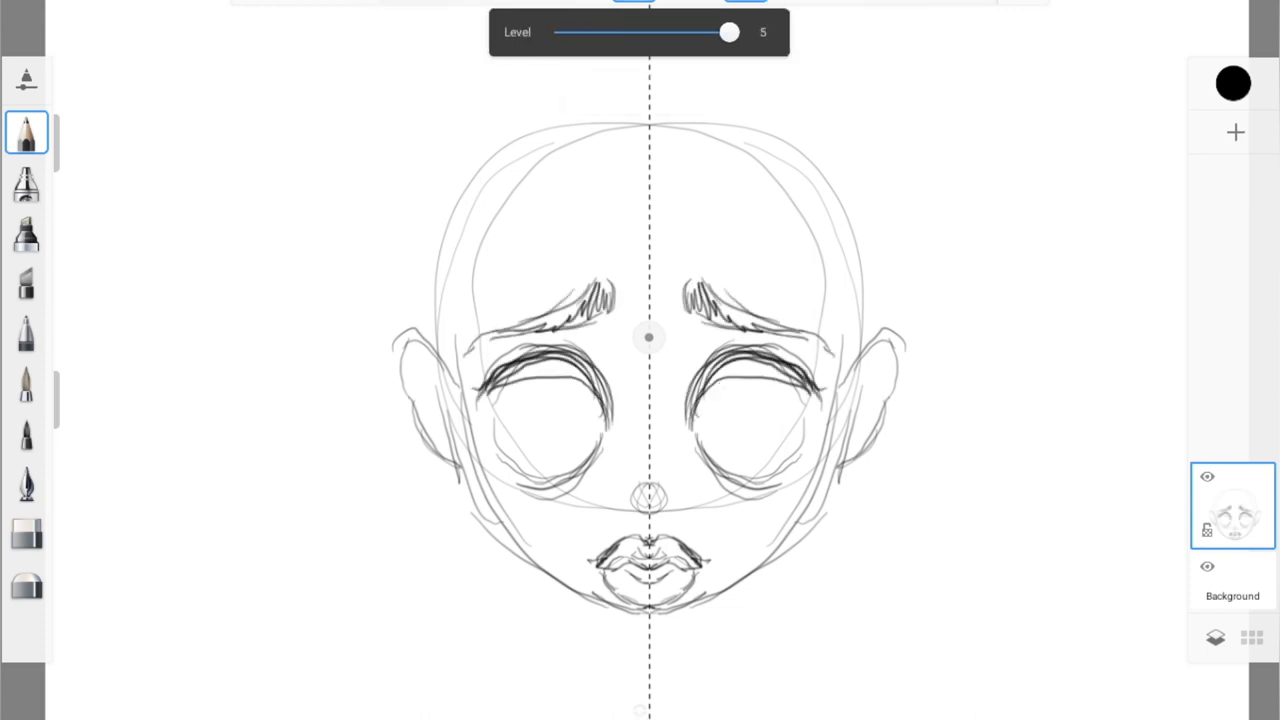
Step: Ink bold black eyes and lashes over the faded sketch
{"action": "left_click_drag", "start_coordinate": [480, 380], "coordinate": [590, 390]}
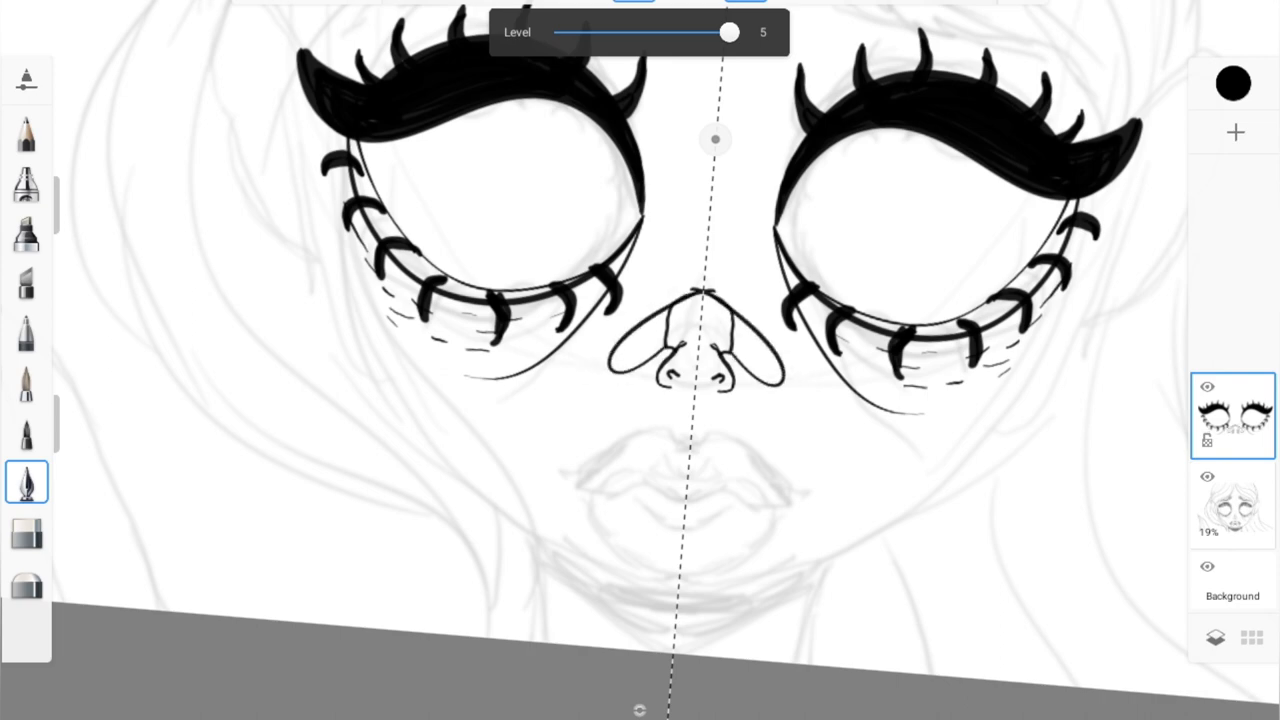
Step: Ink the lips and remaining face outlines before the flat colour fills
{"action": "left_click_drag", "start_coordinate": [680, 320], "coordinate": [710, 330]}
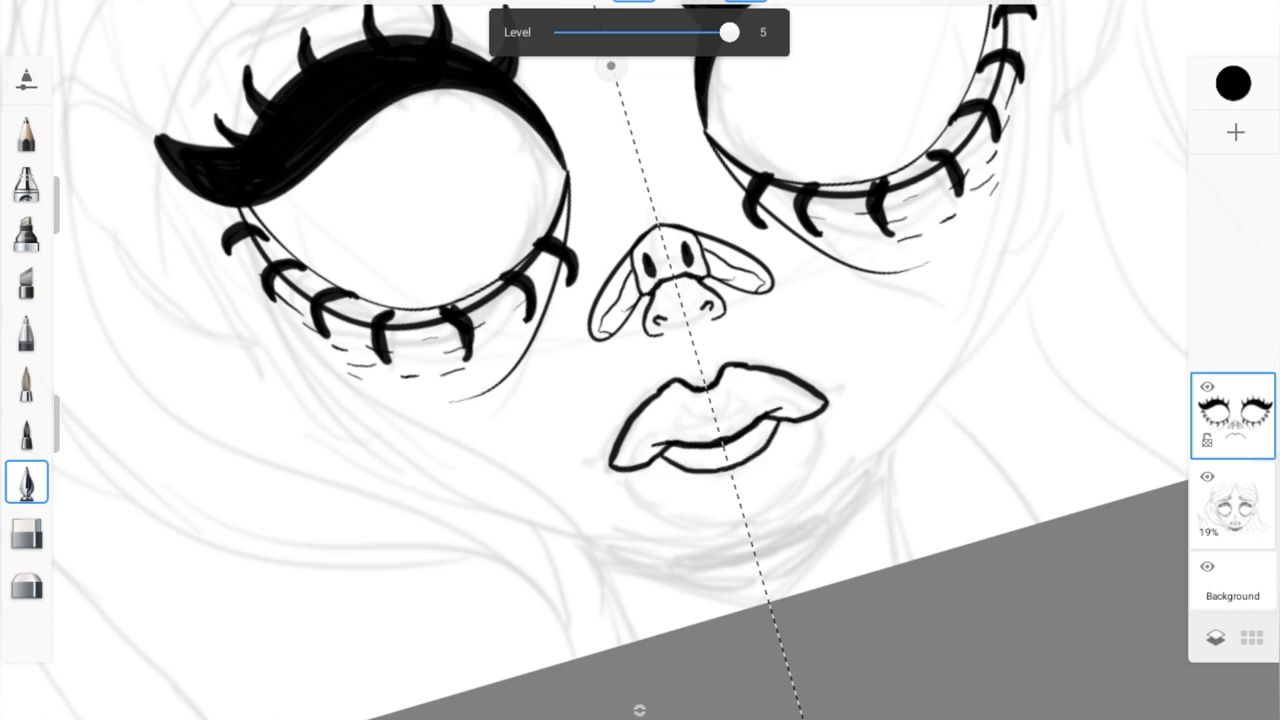
{"action": "left_click_drag", "start_coordinate": [630, 480], "coordinate": [790, 500]}
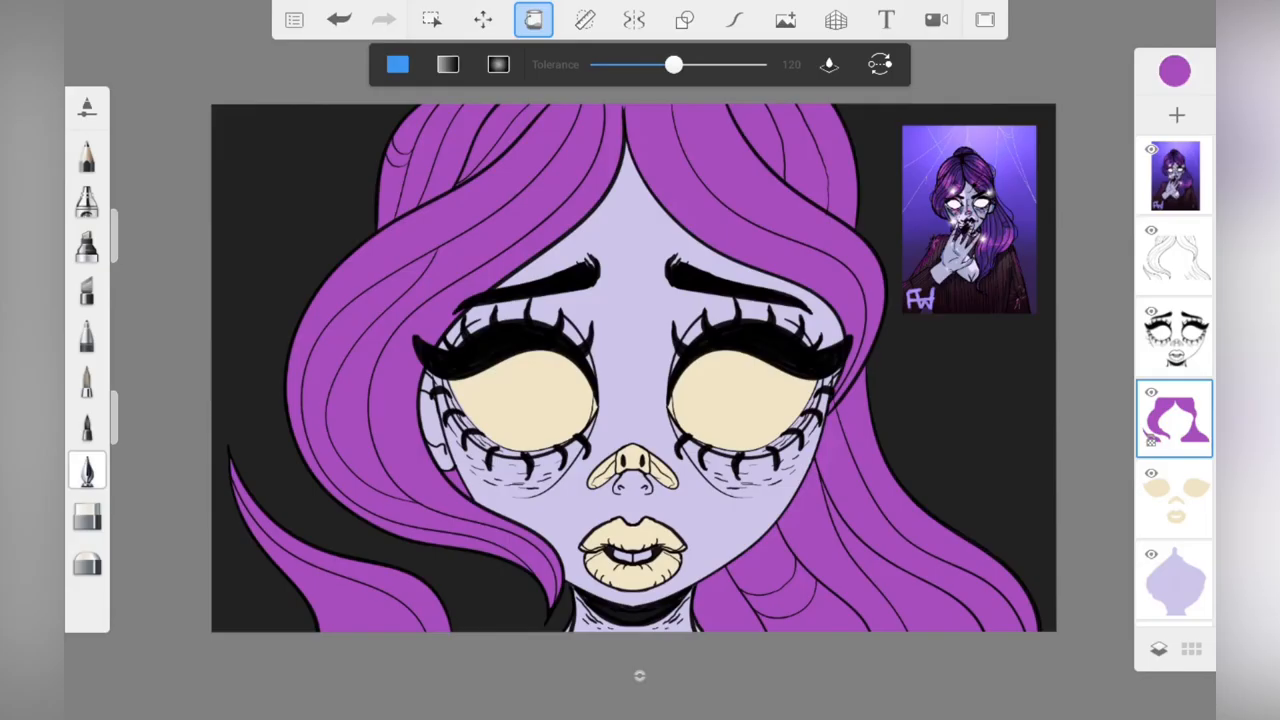
Step: Refill the eyes pale pink-white and the nose and lips grey-blue
{"action": "left_click", "coordinate": [1174, 500]}
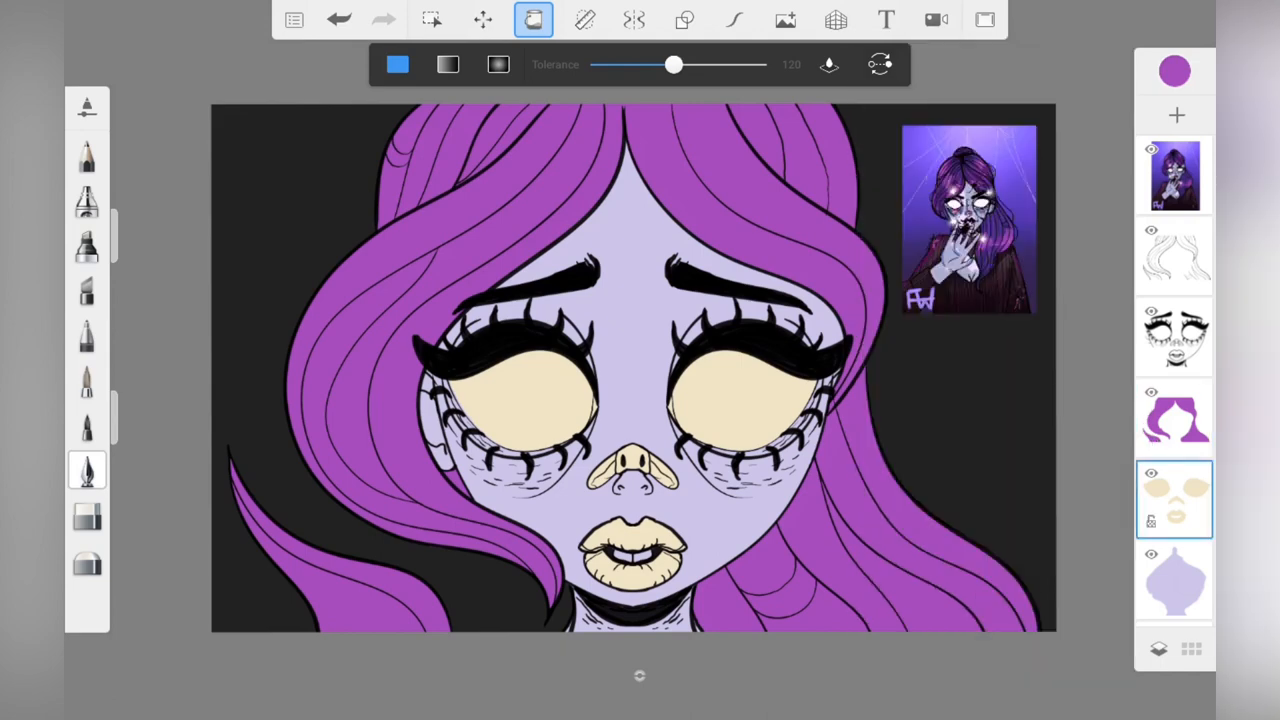
{"action": "left_click", "coordinate": [1176, 70]}
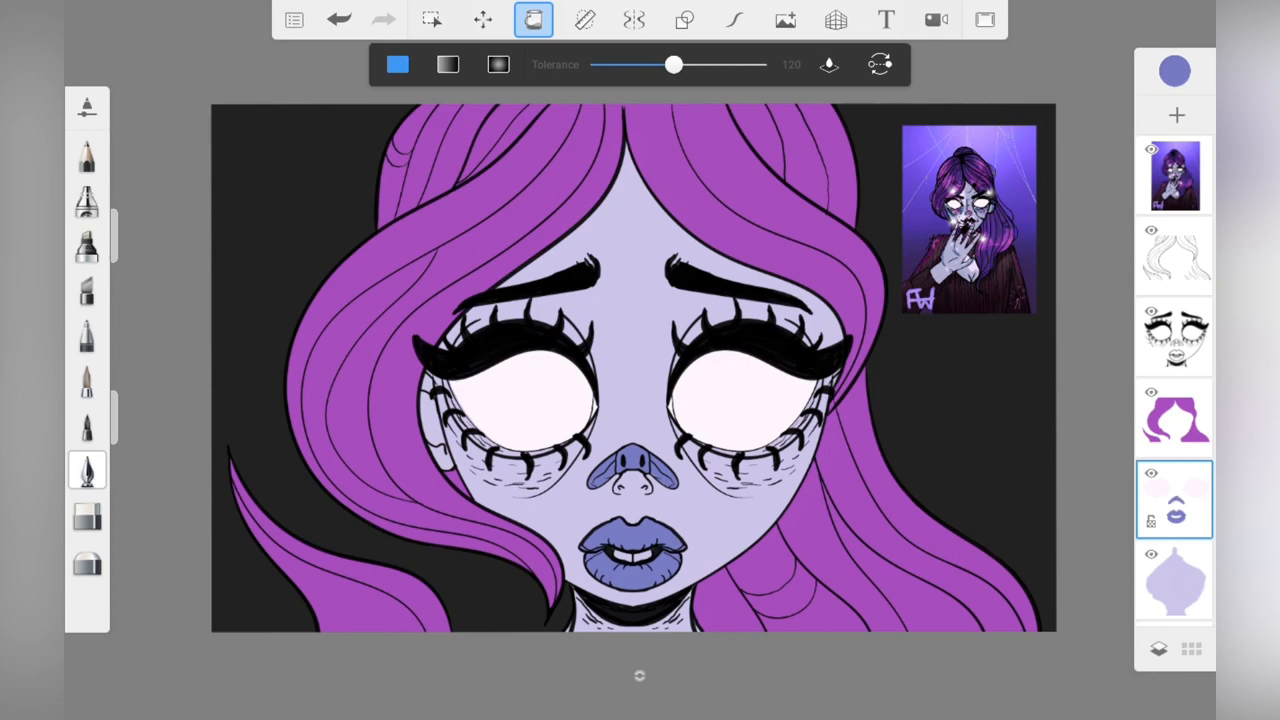
Step: Choose the Marker brush and select the skin layer with Symmetry on
{"action": "left_click", "coordinate": [1176, 70]}
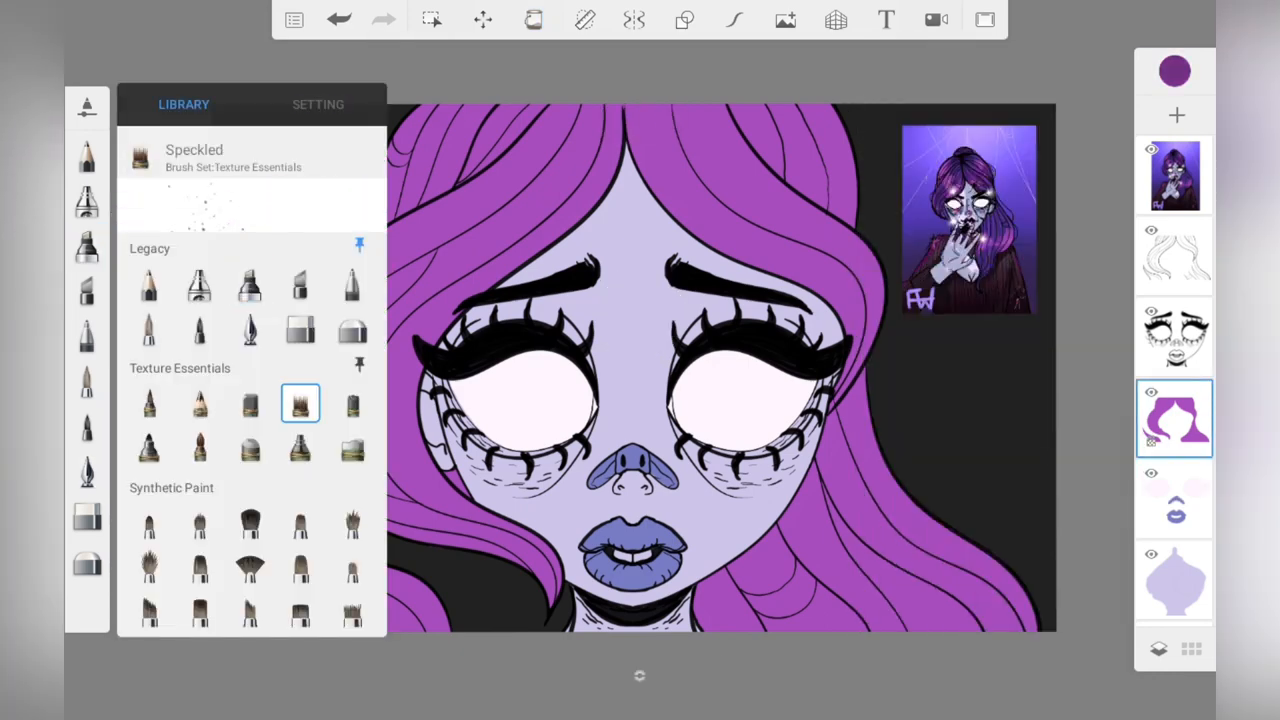
{"action": "left_click", "coordinate": [248, 448]}
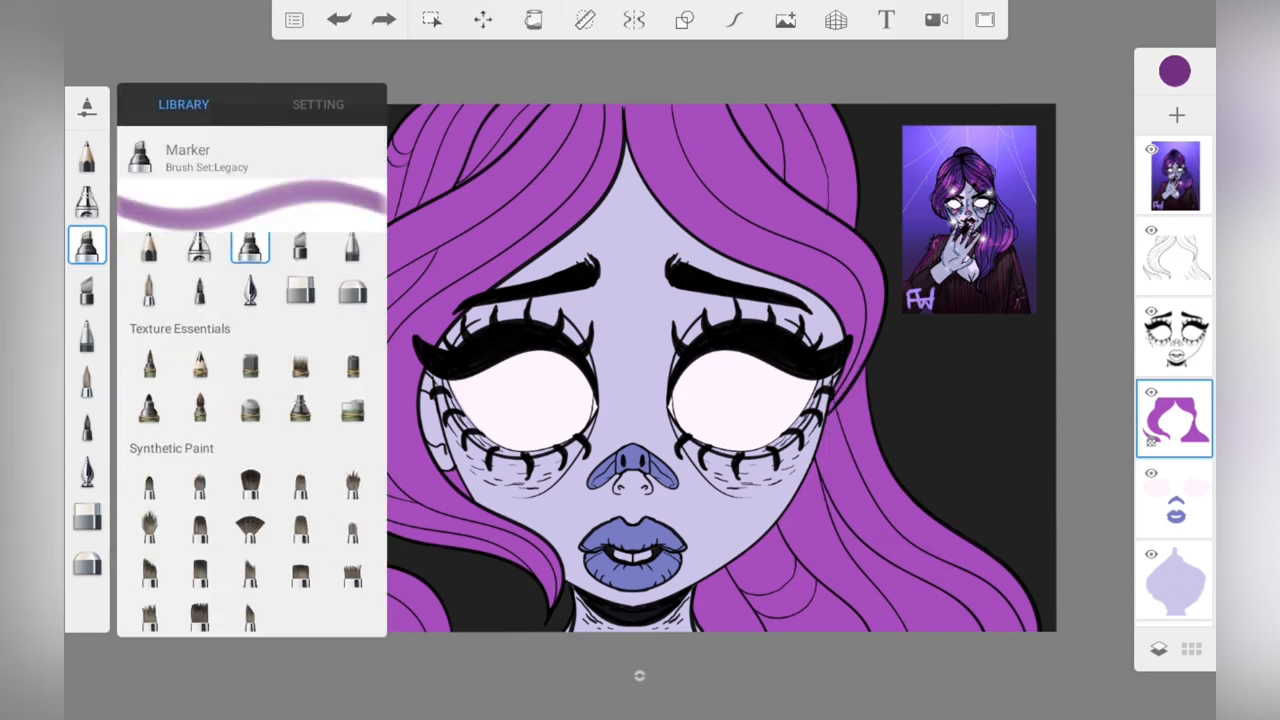
{"action": "left_click", "coordinate": [86, 244]}
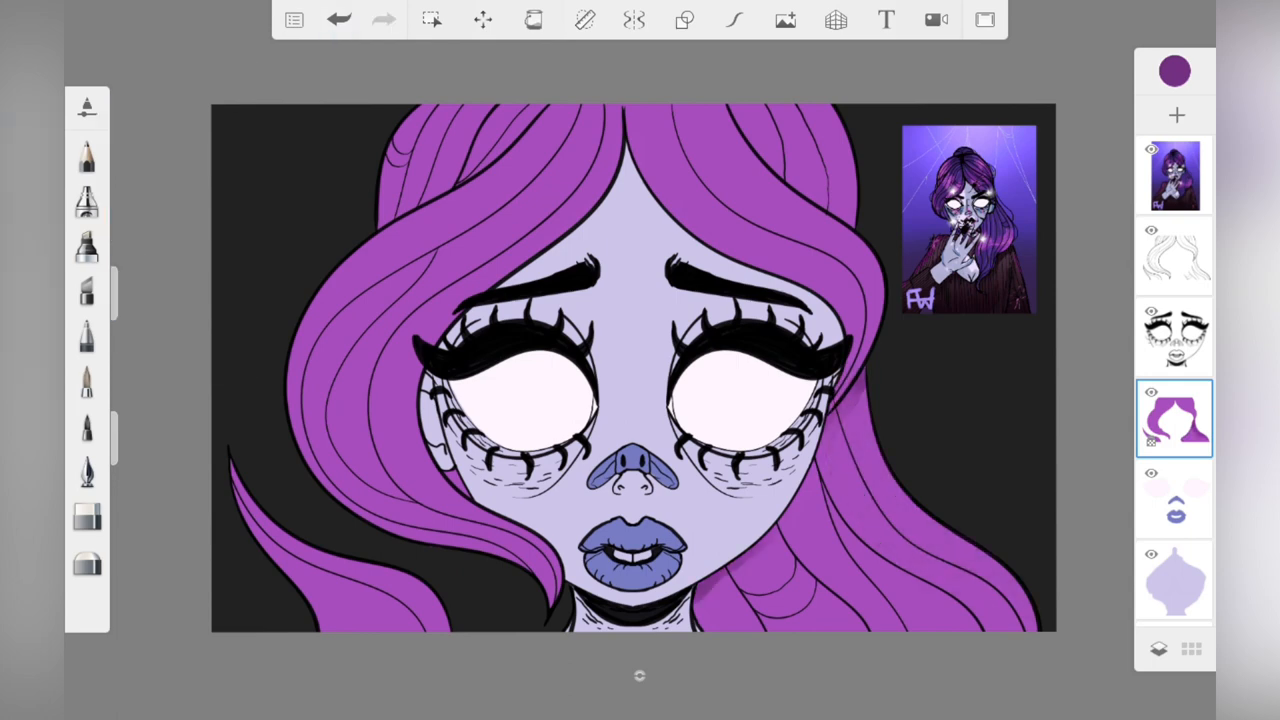
{"action": "left_click", "coordinate": [88, 376]}
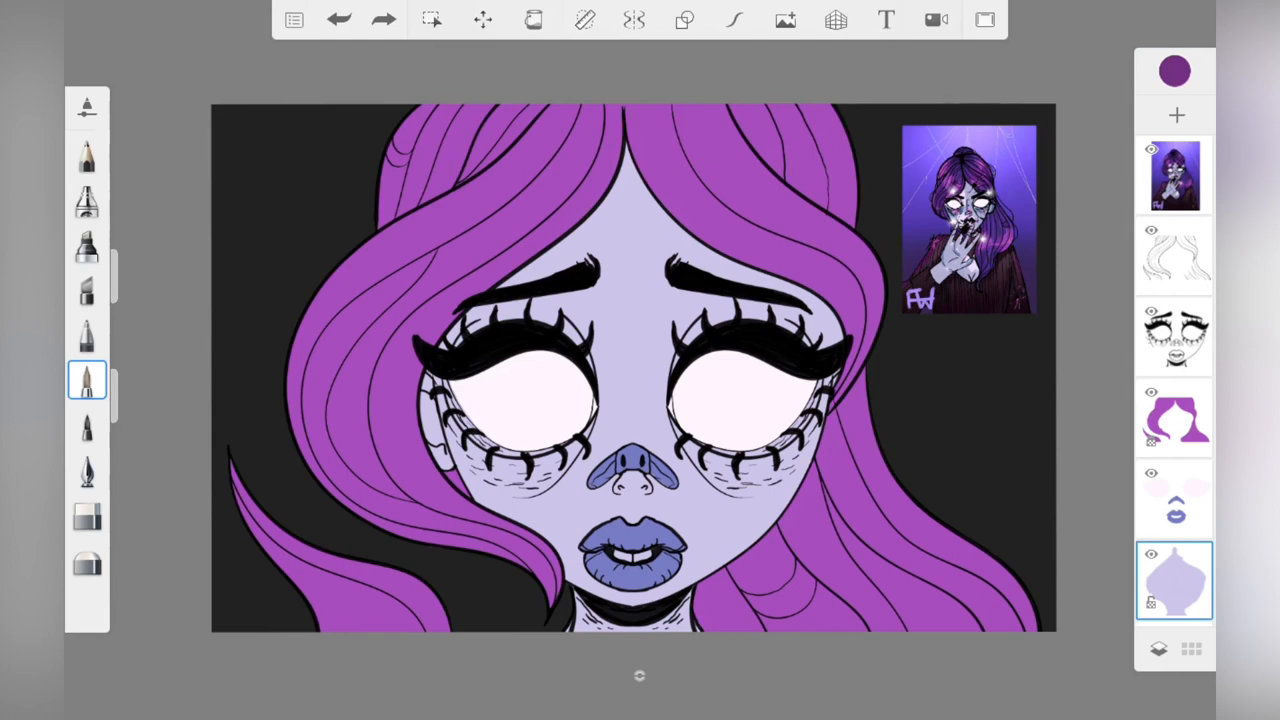
{"action": "left_click", "coordinate": [632, 20]}
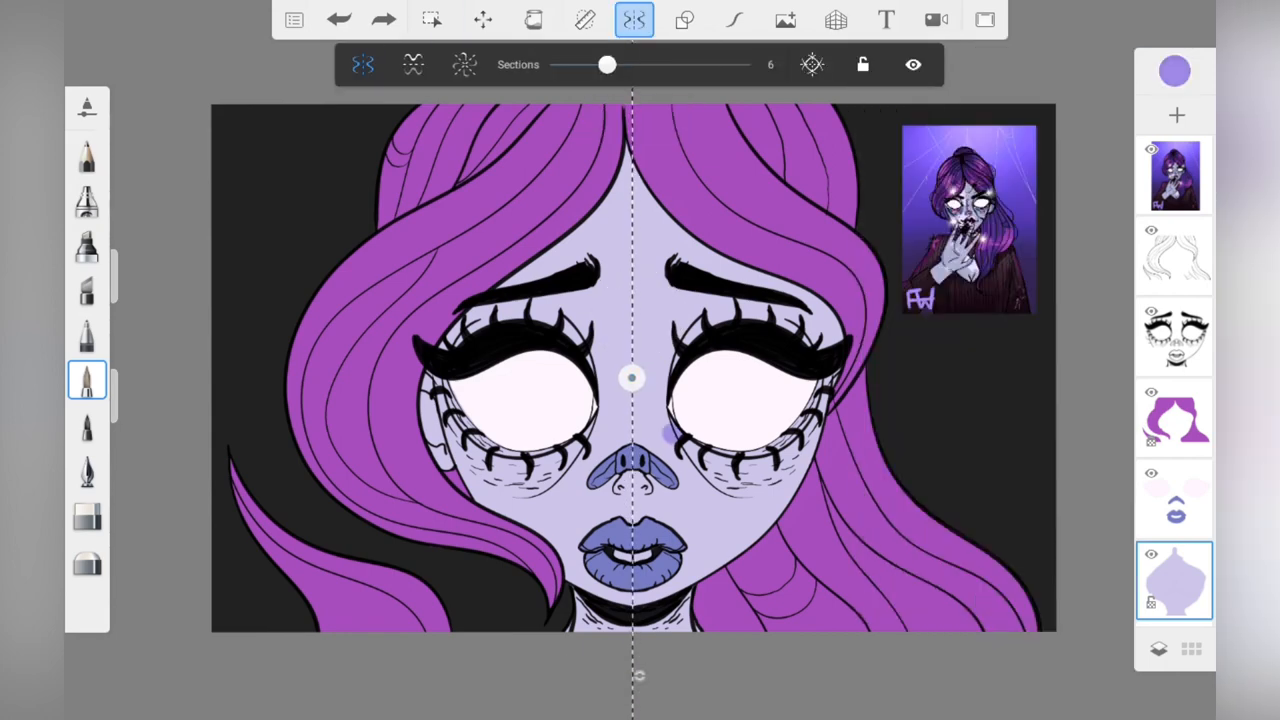
Step: Pick a soft brush and shade darker purple around eyes, cheeks and jaw
{"action": "left_click", "coordinate": [88, 380]}
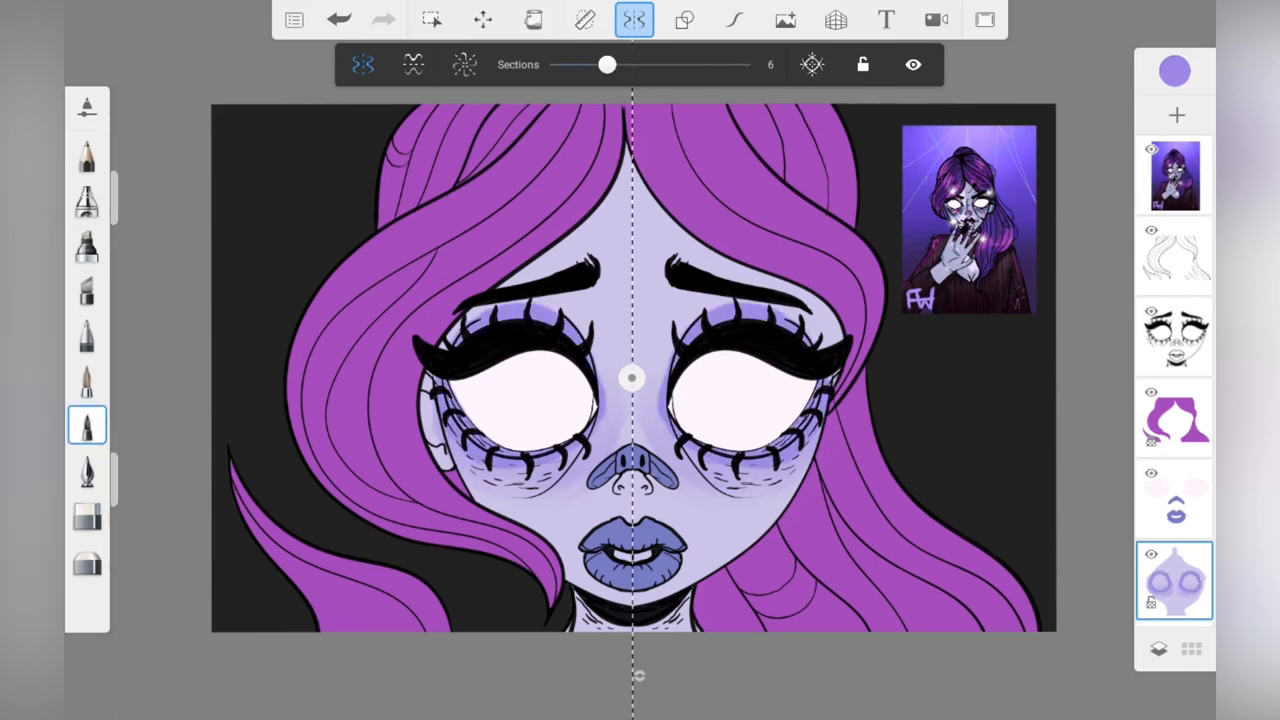
{"action": "left_click", "coordinate": [86, 424]}
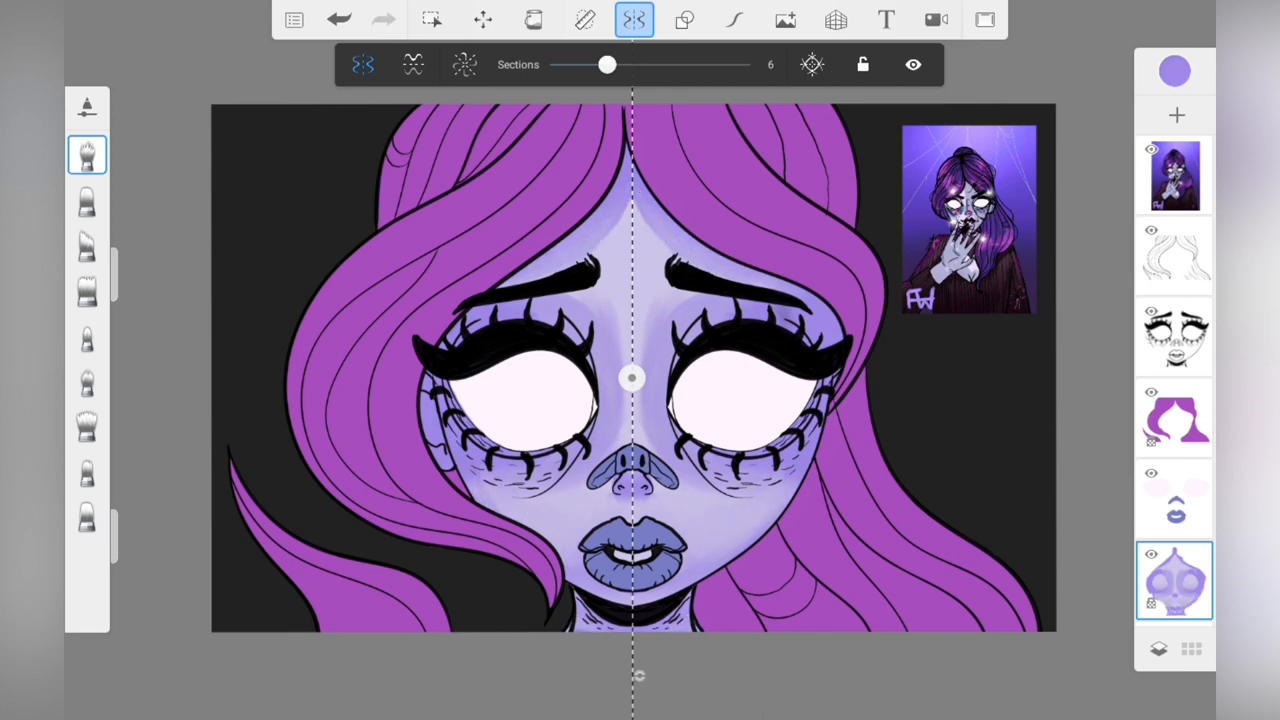
Step: Set pure white and paint glossy highlights on lips, nose, lashes and brows
{"action": "left_click", "coordinate": [1176, 72]}
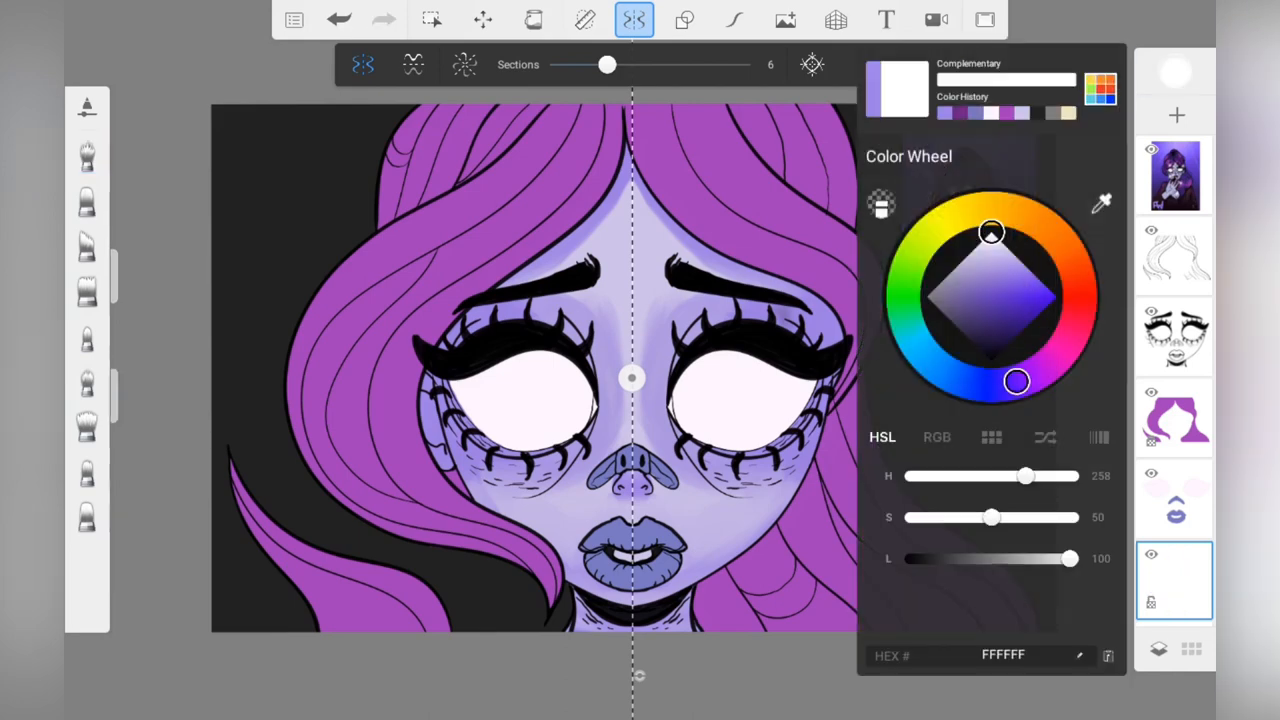
{"action": "left_click", "coordinate": [740, 20]}
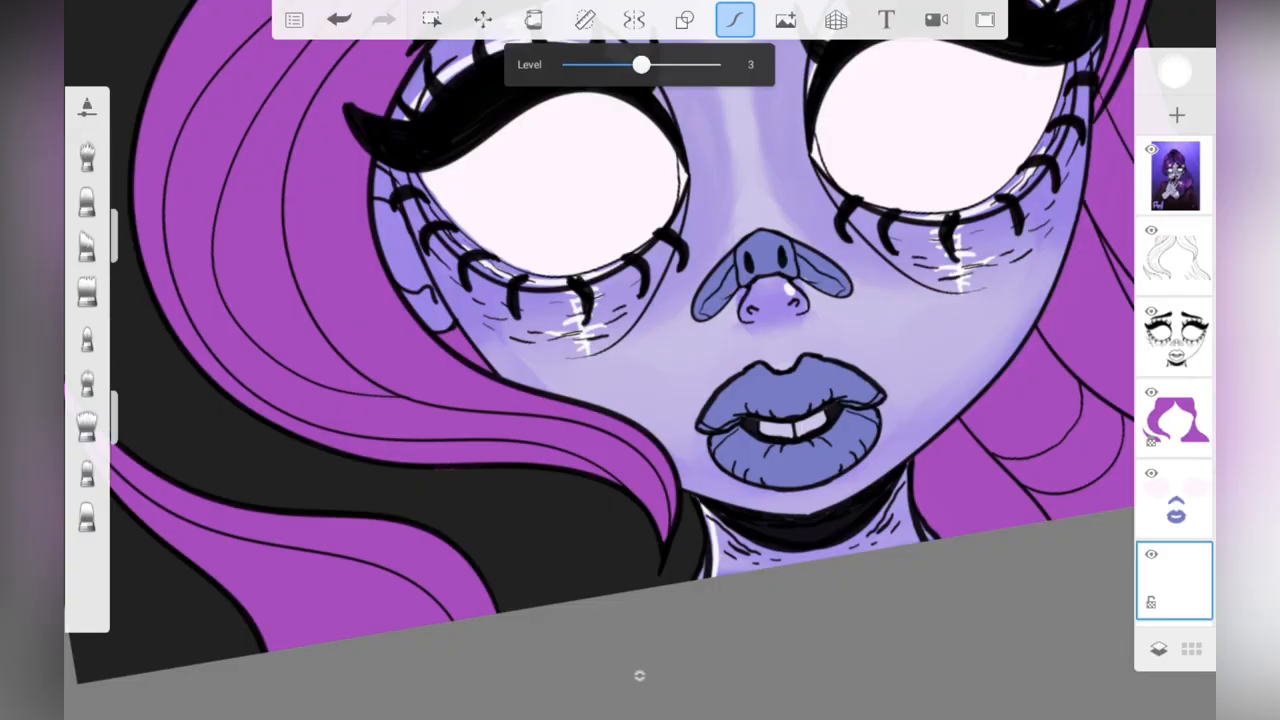
{"action": "left_click", "coordinate": [632, 20]}
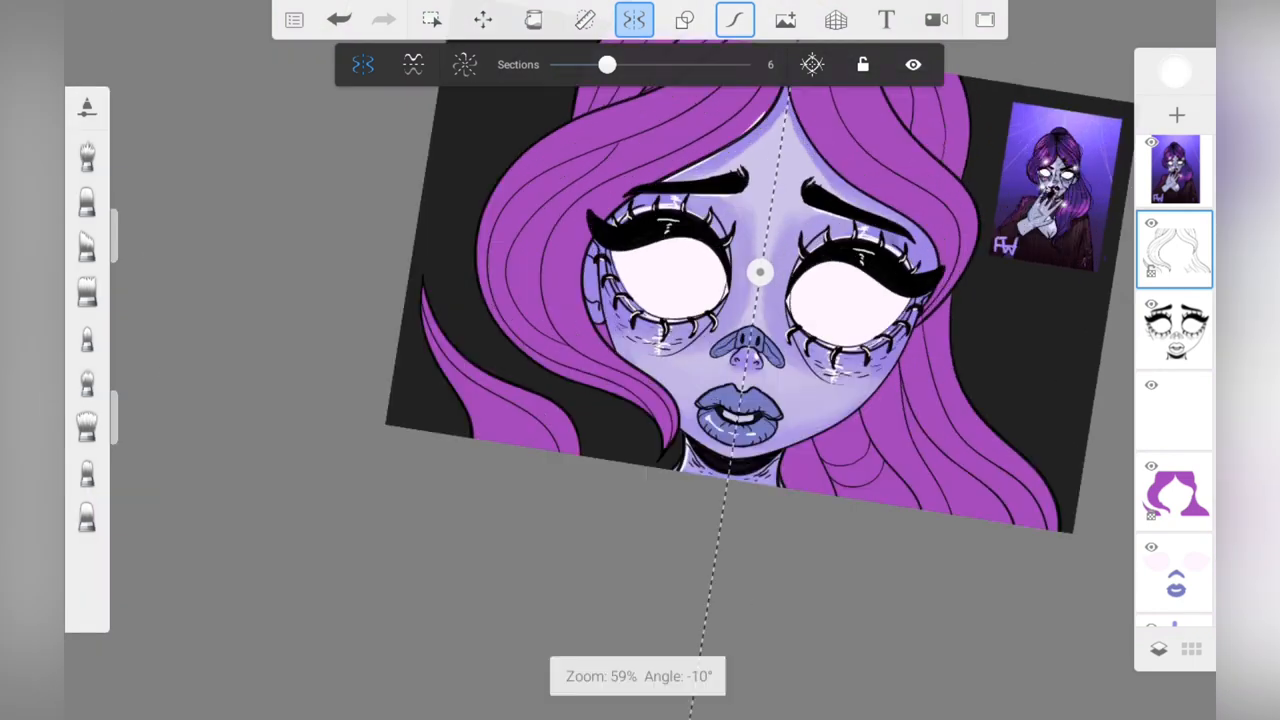
Step: Return to the shaded skin layer with another brush selected
{"action": "left_click", "coordinate": [1176, 68]}
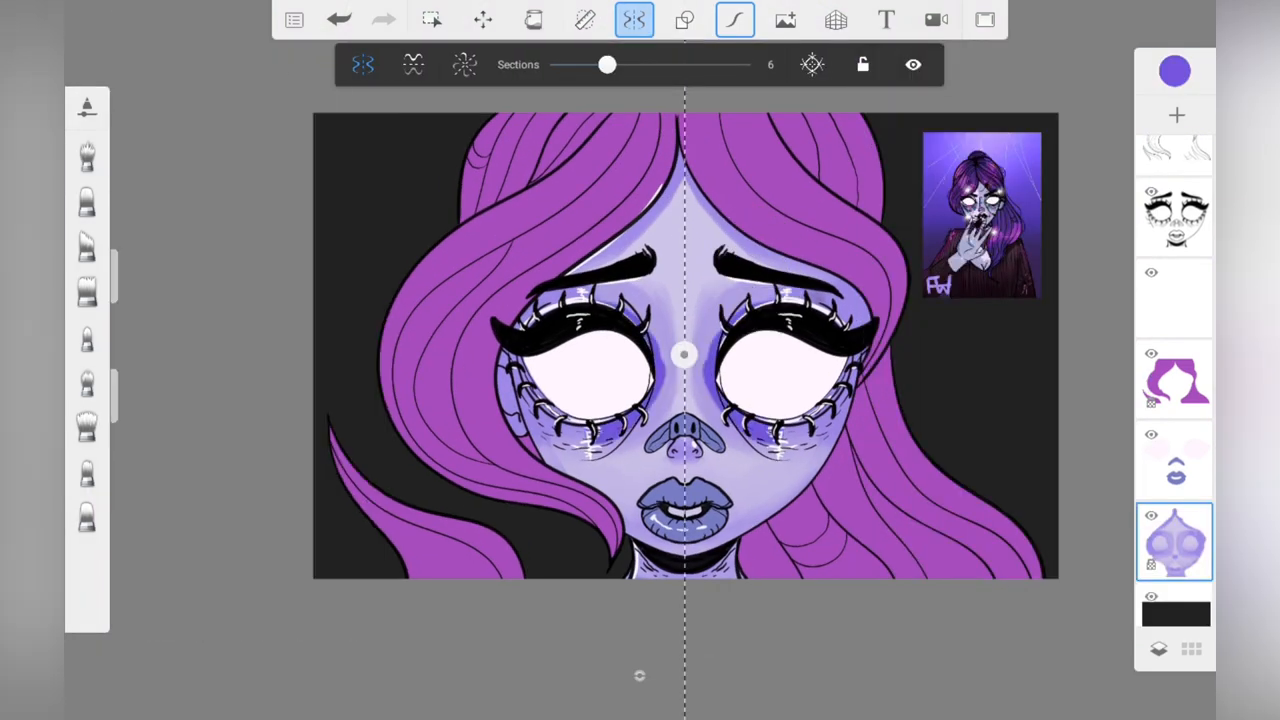
{"action": "left_click", "coordinate": [88, 156]}
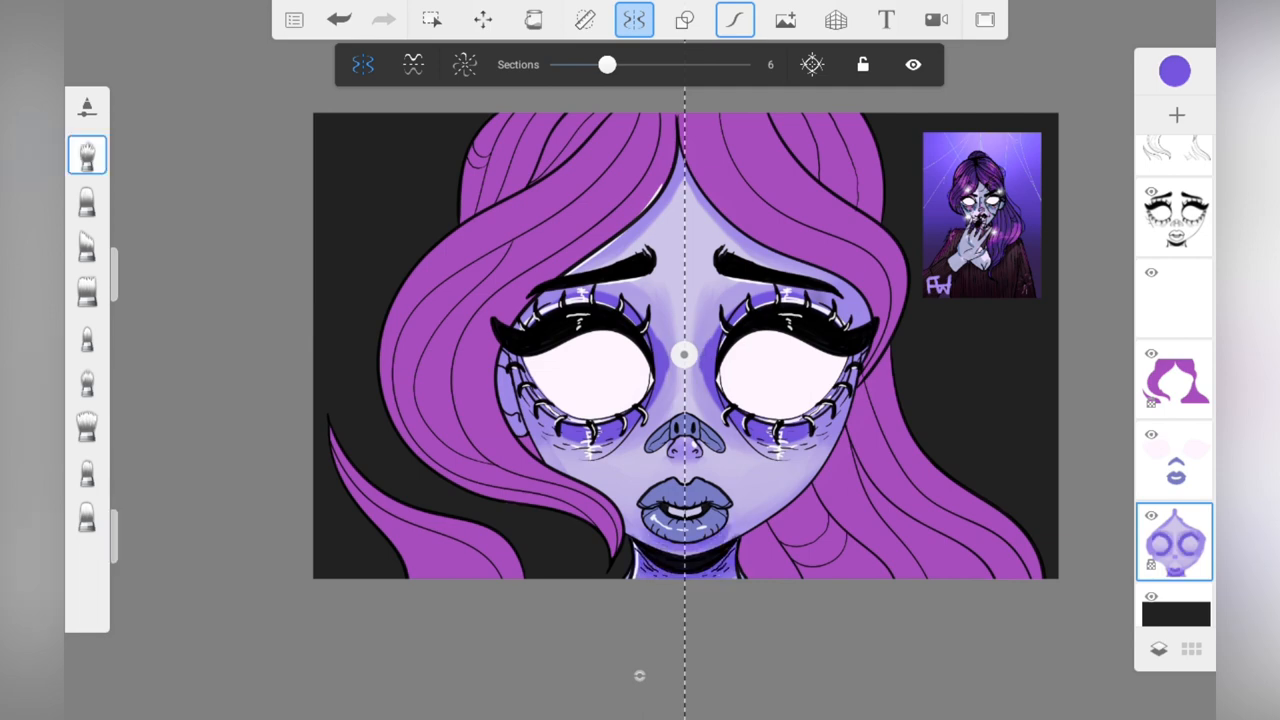